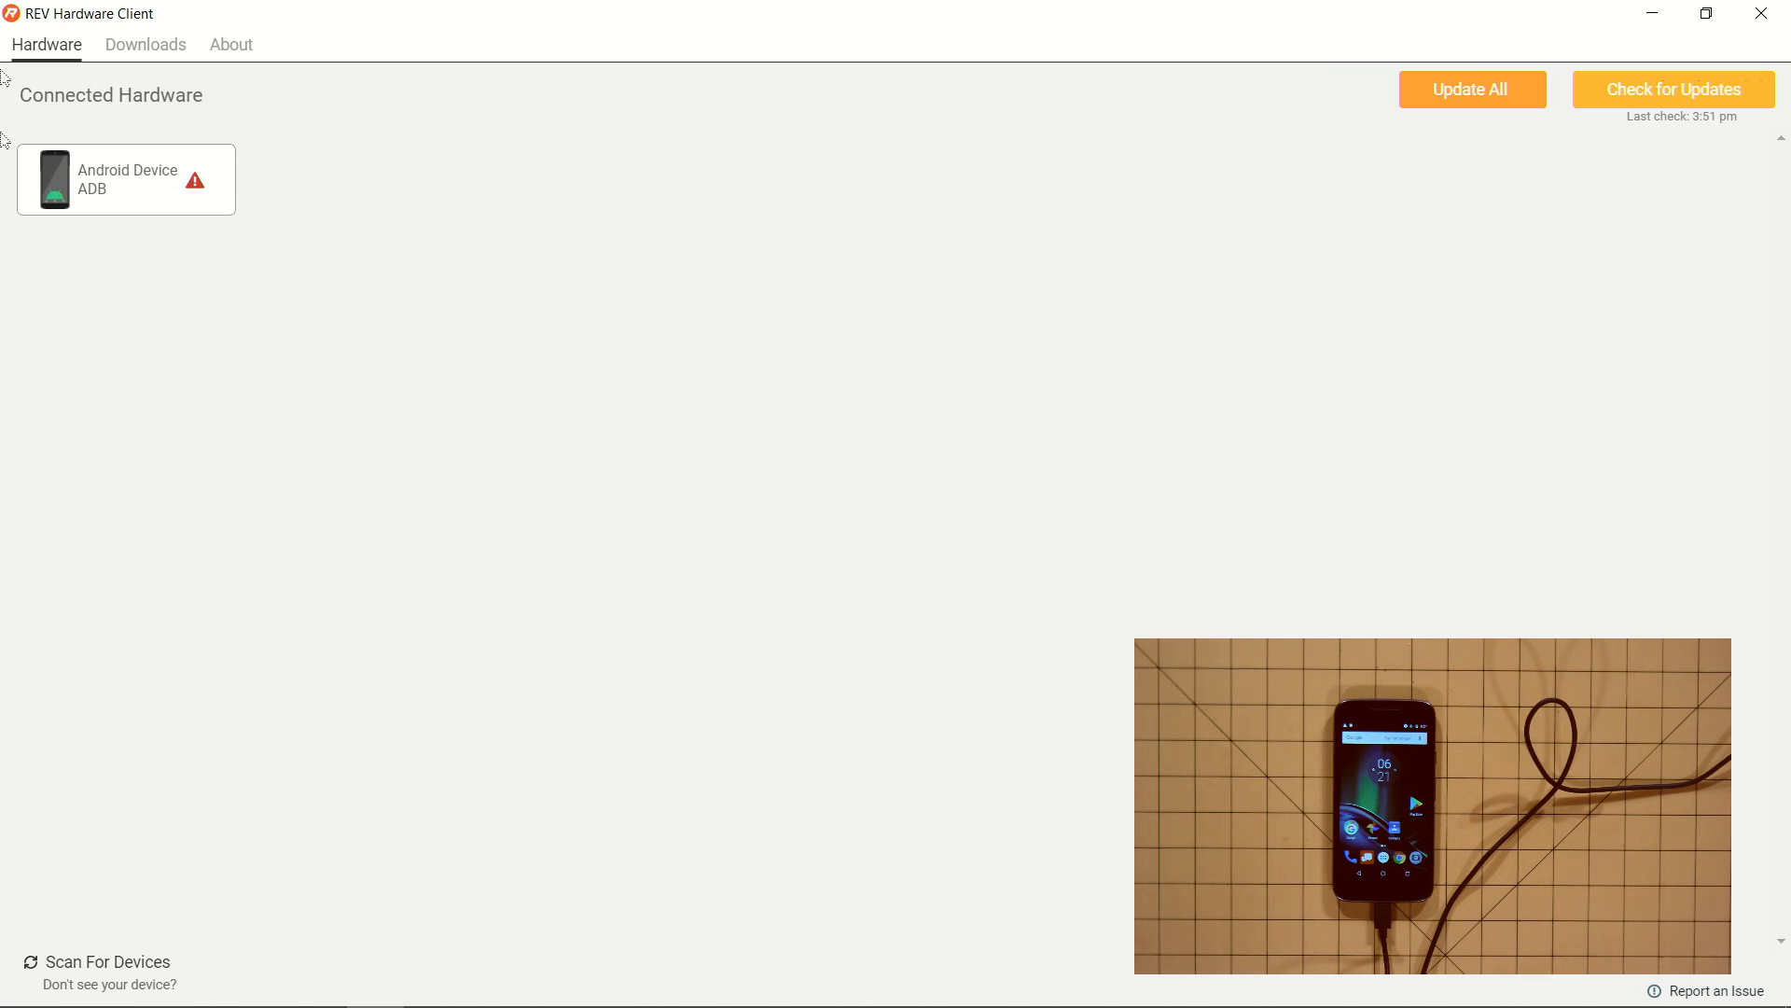
- Install Driver Station App 5.5 from the Android Device's update page
left_click(126, 179)
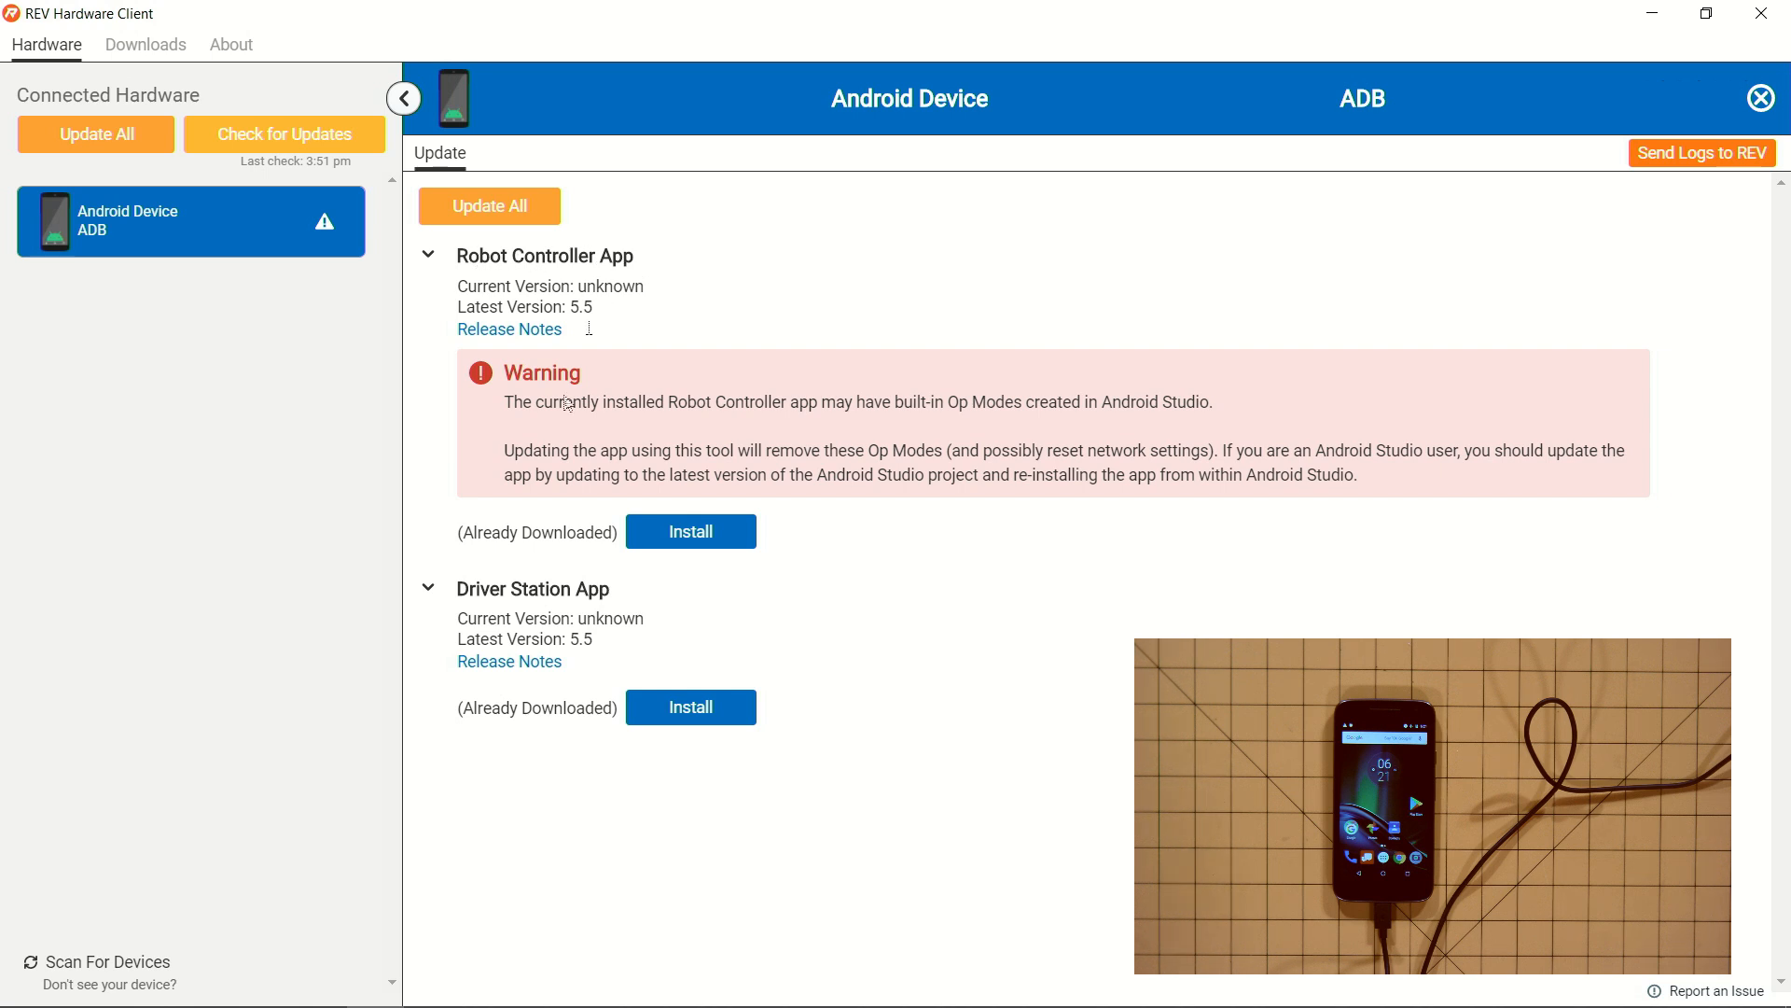
mouse_move(598, 579)
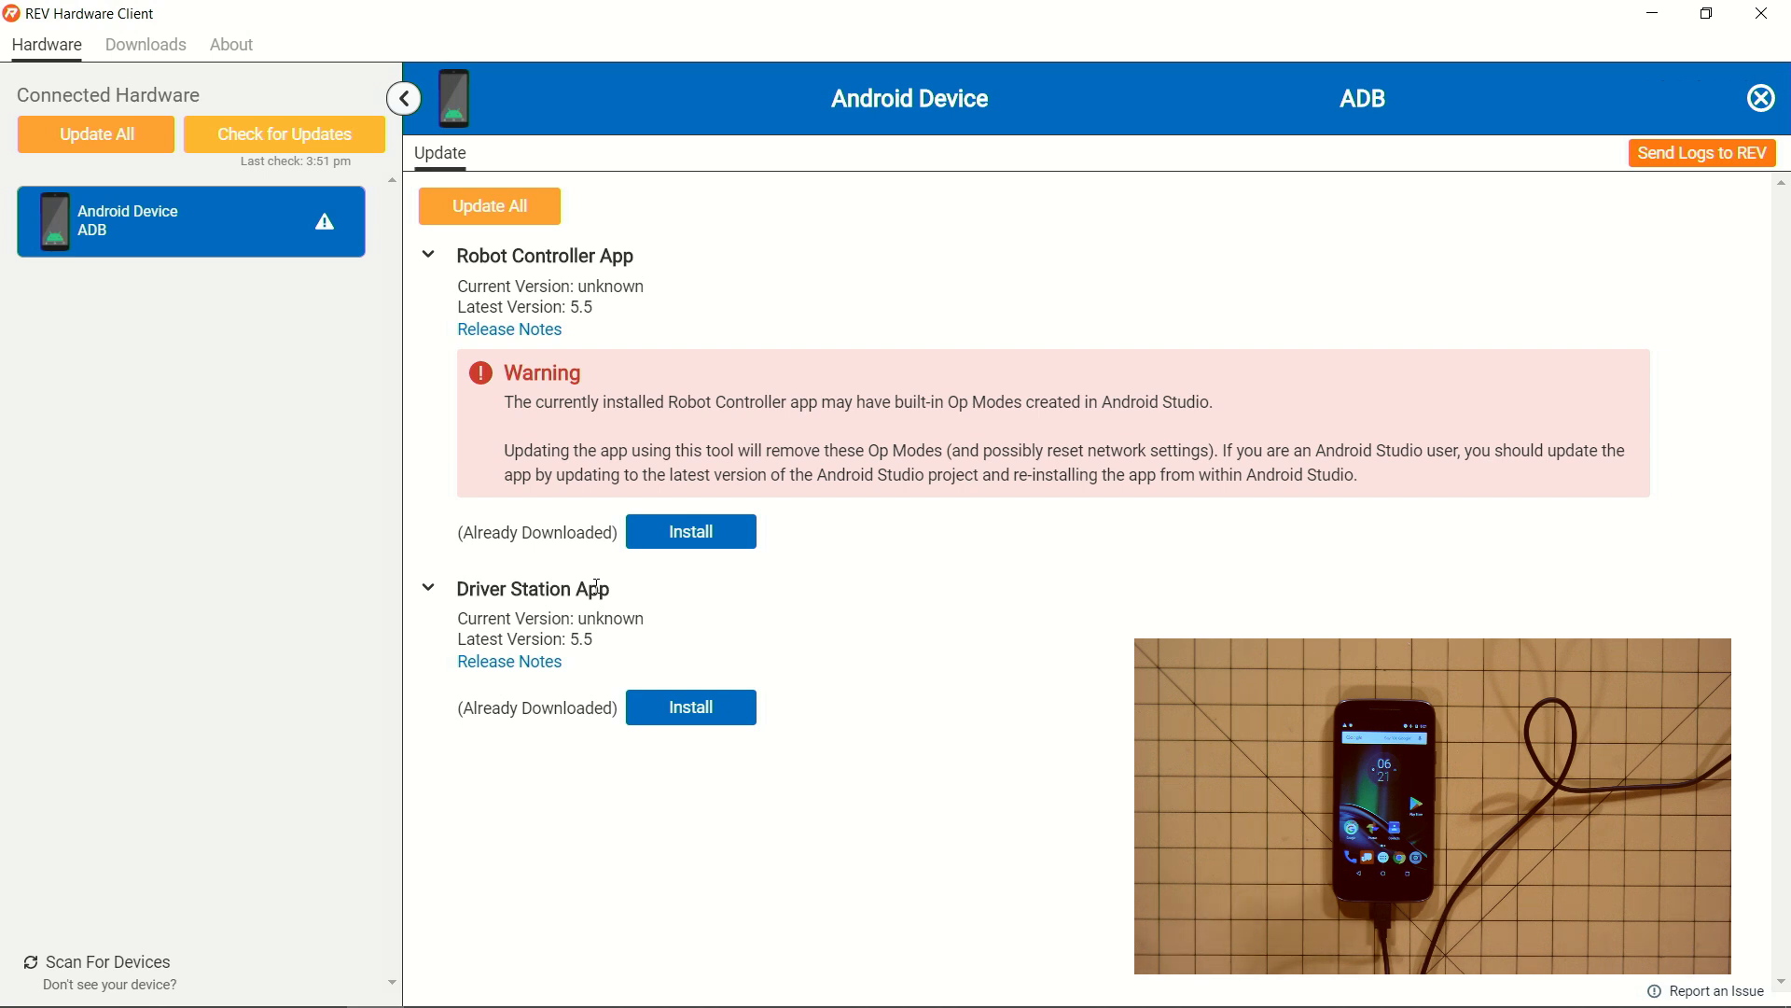
mouse_move(689, 527)
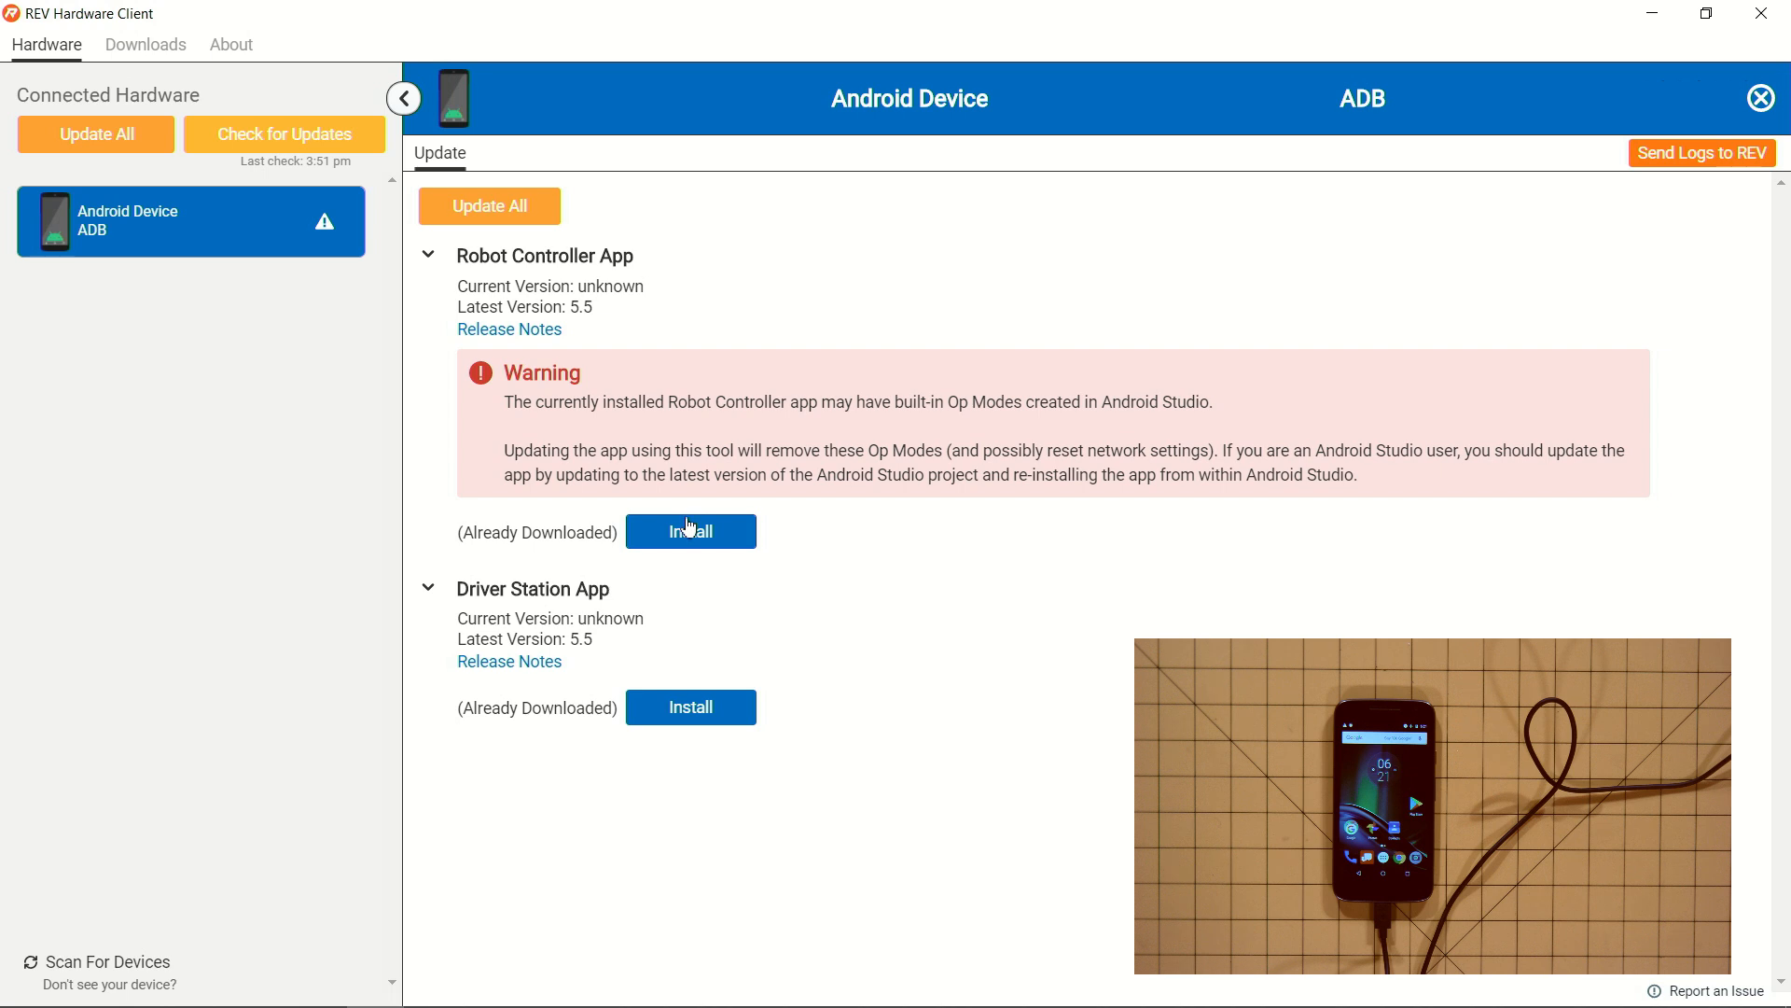
mouse_move(701, 714)
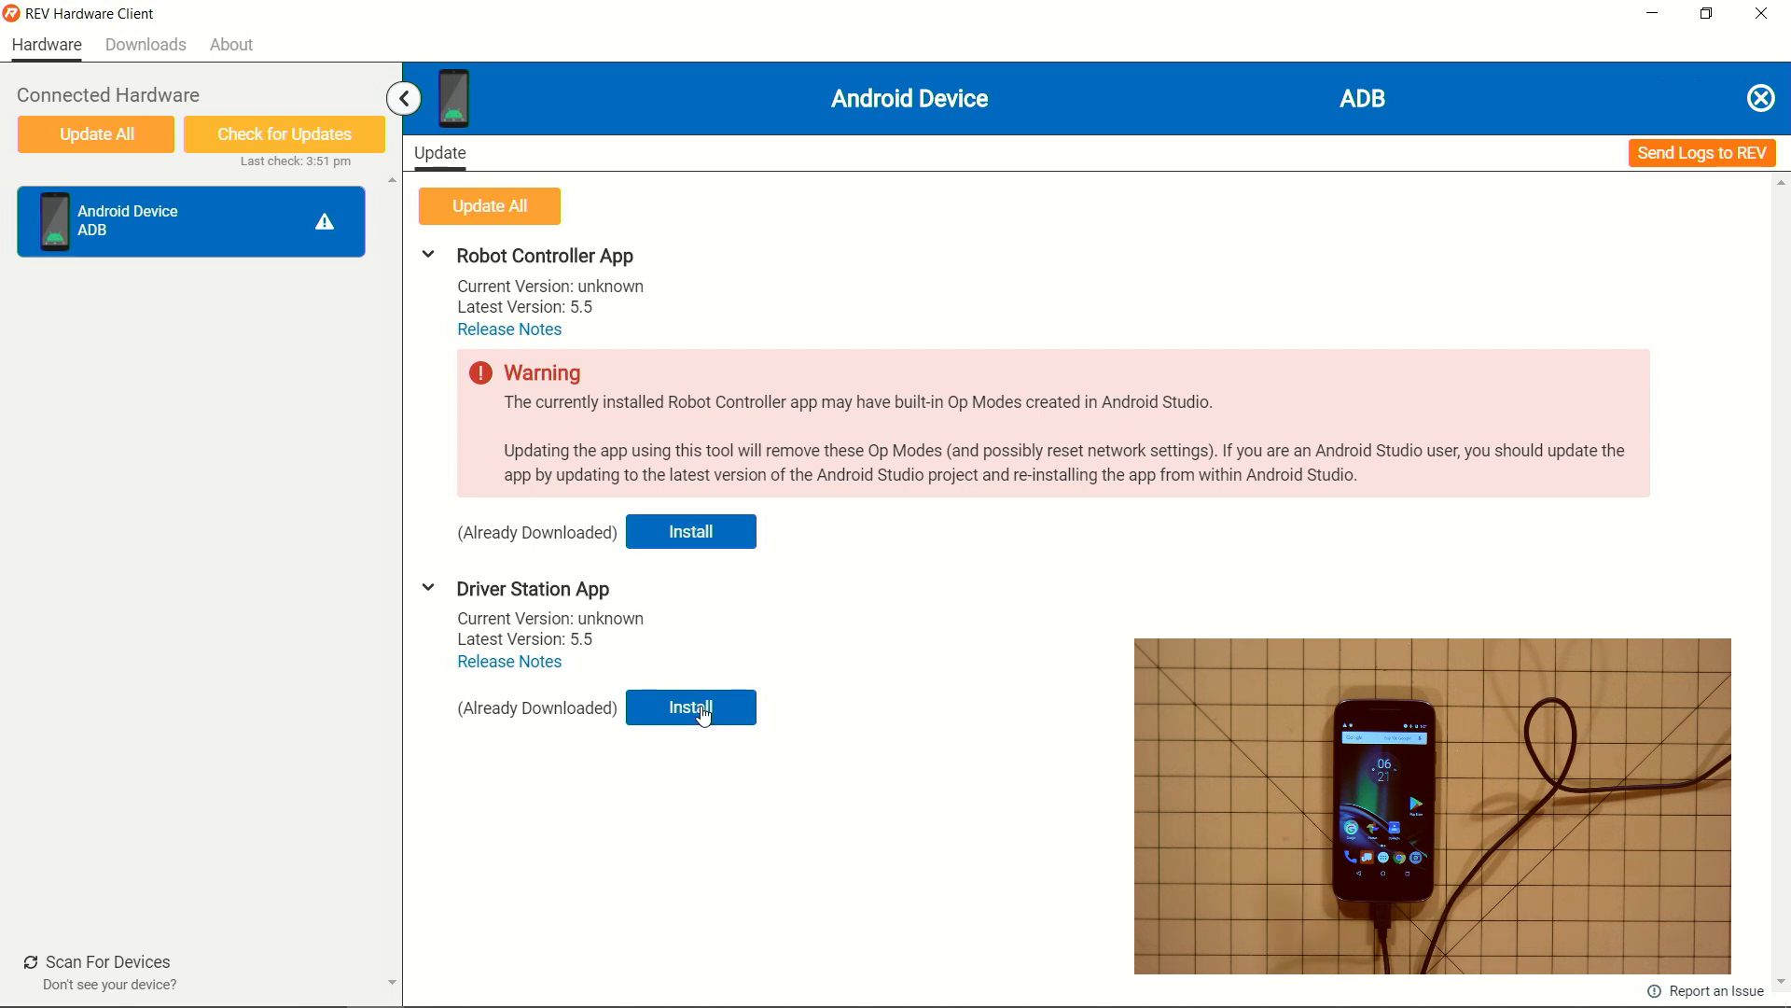
left_click(690, 707)
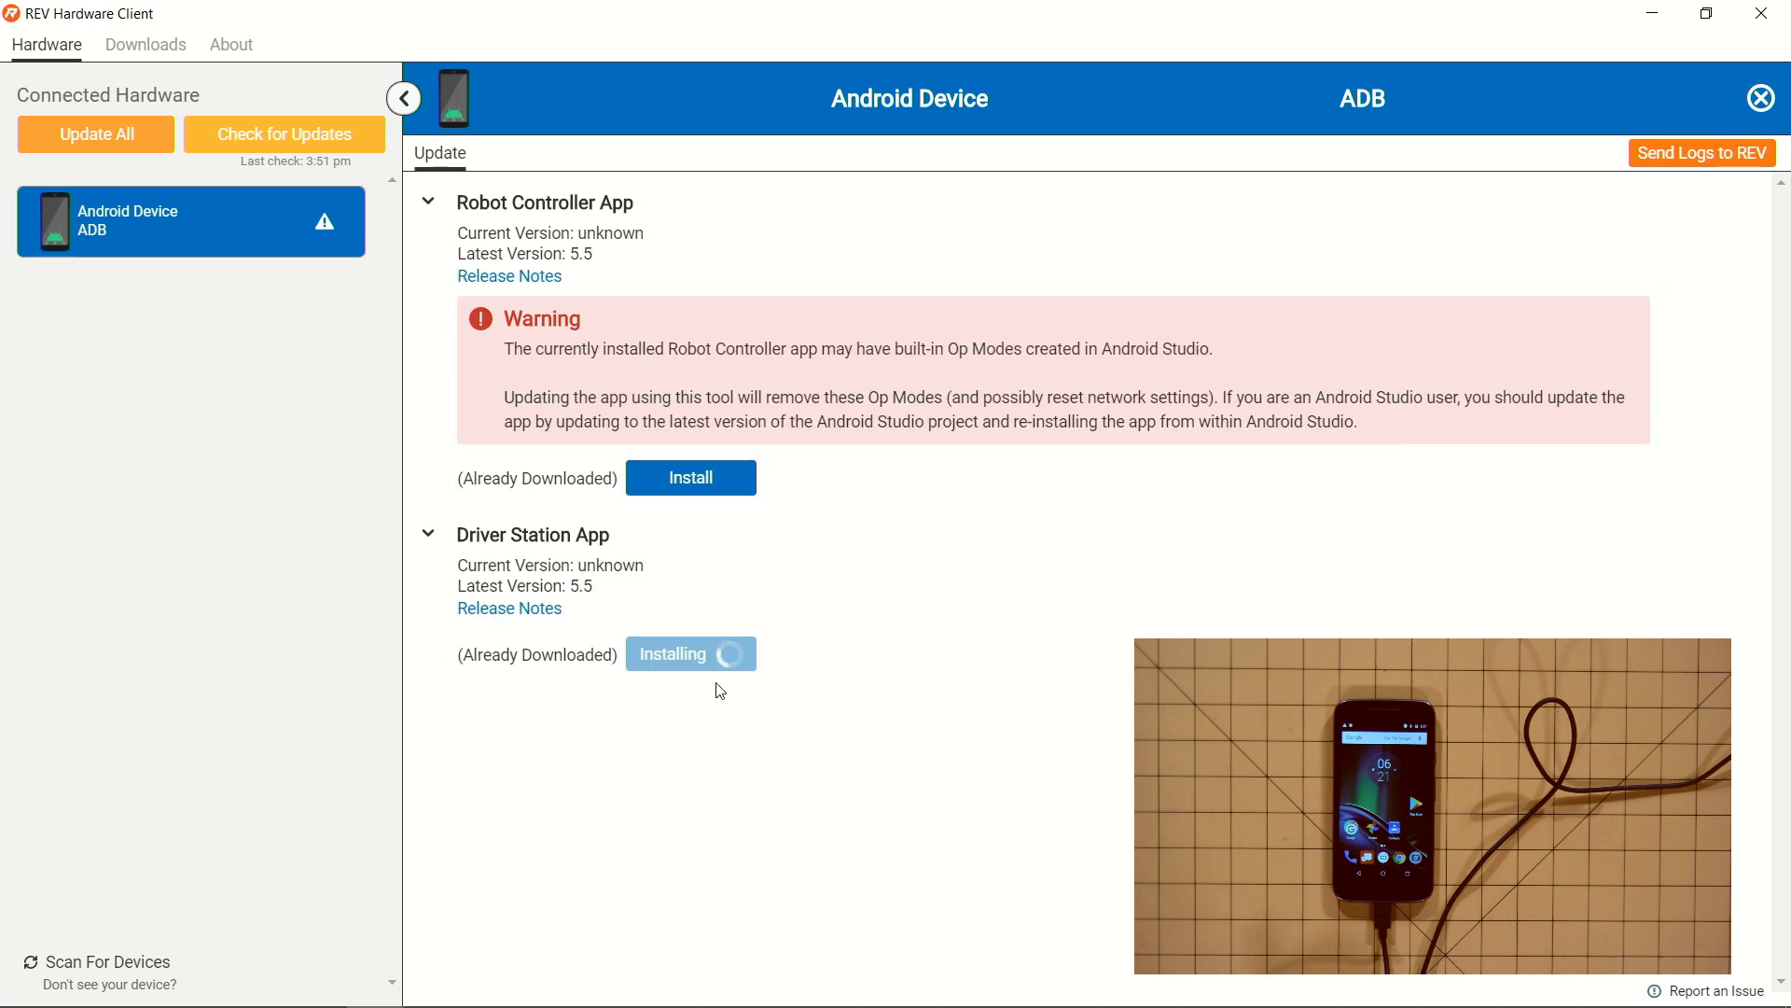